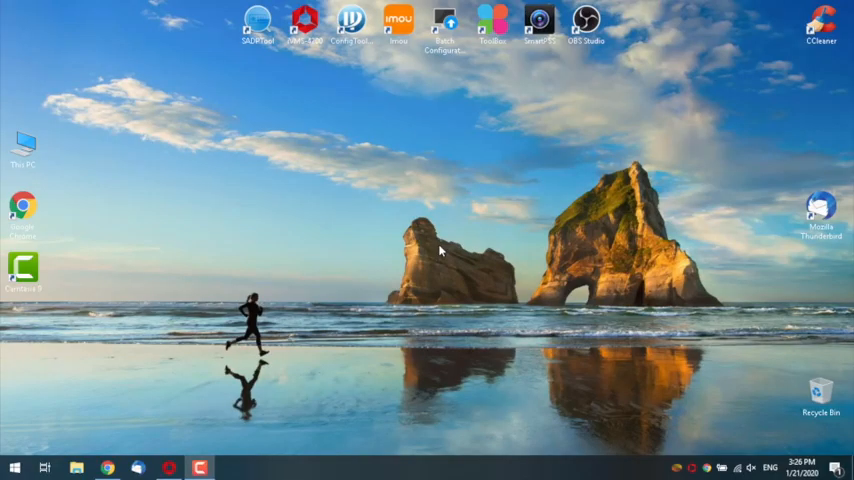
- Launch the iVMS-4200 client and show the device list with both stations online
click(168, 468)
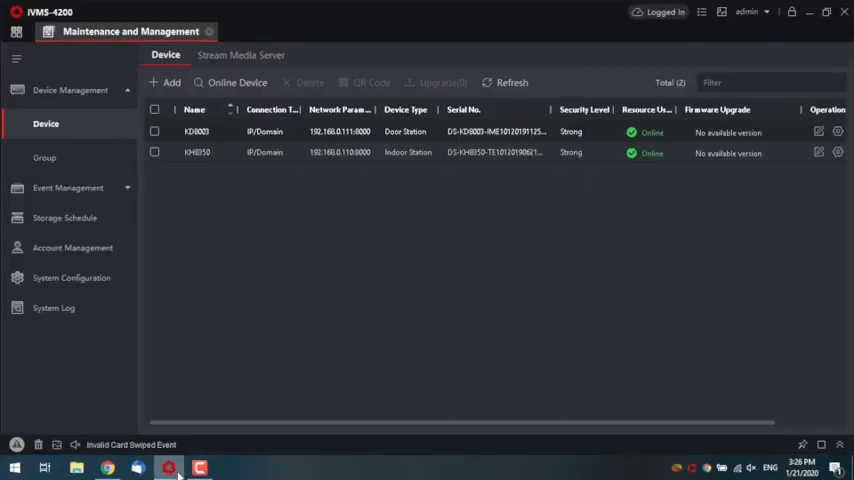
click(156, 152)
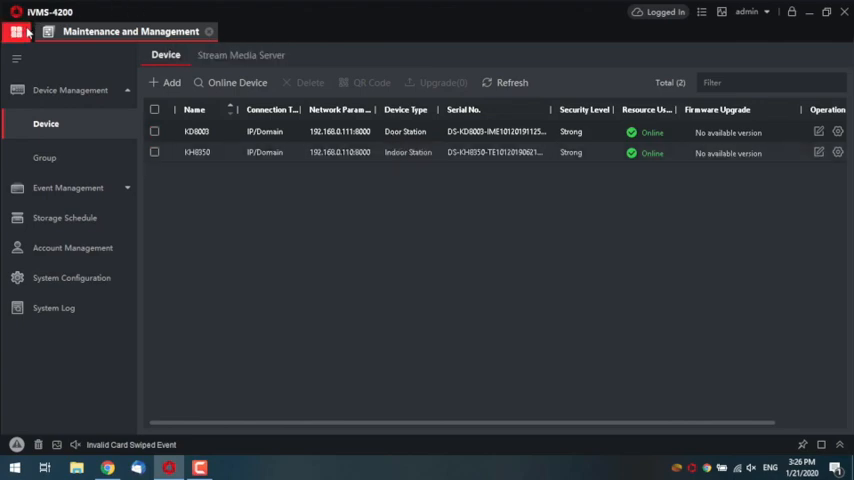
- Add a new person with ID 1, name Daniel and email 'fdhdff', reaching the Credential section
click(16, 32)
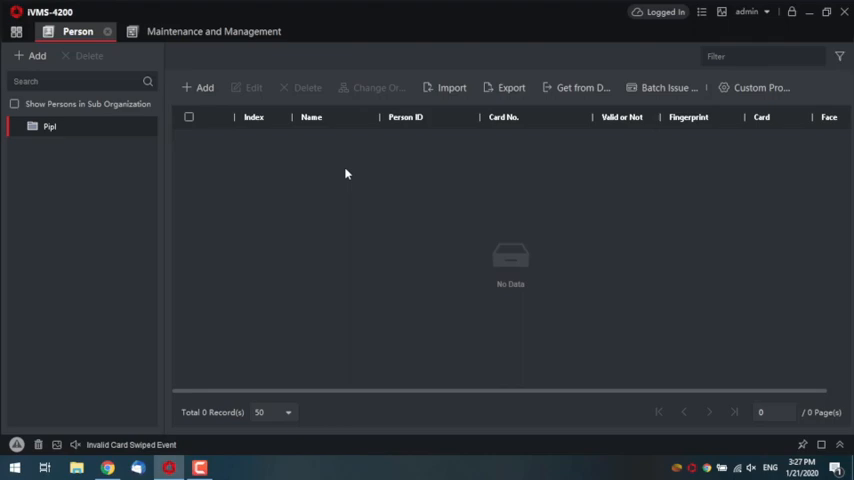
click(200, 88)
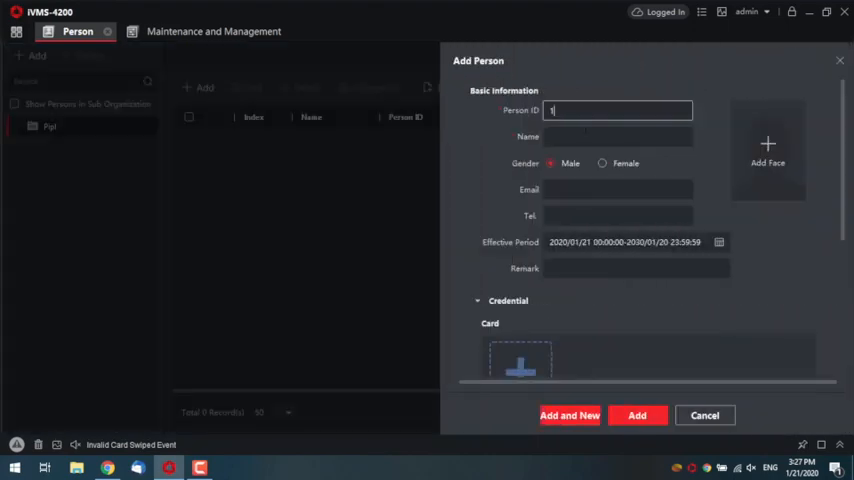
text(Daniel)
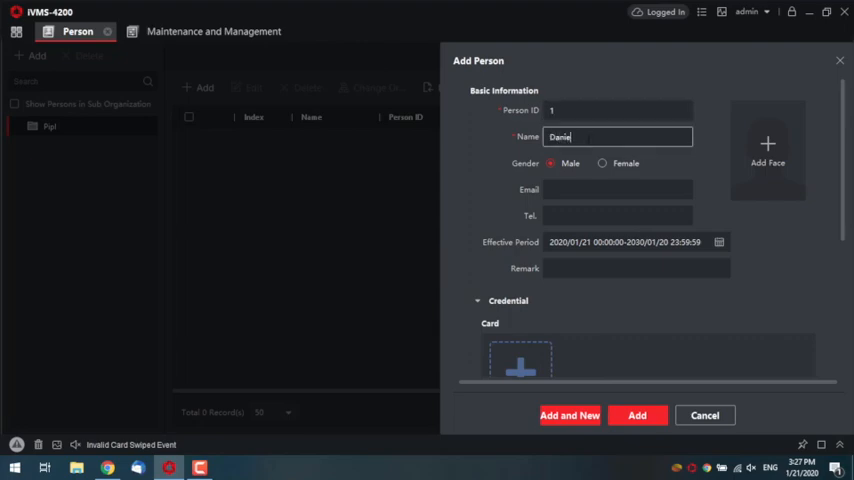
click(616, 188)
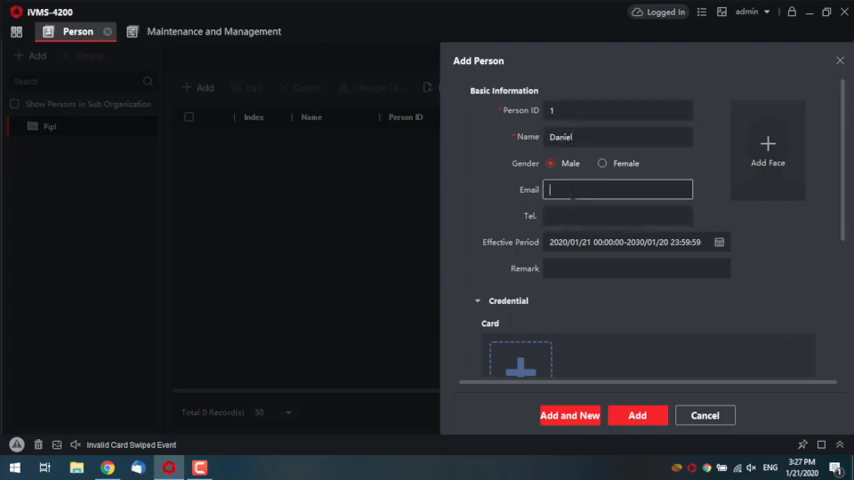
text(fdhdff)
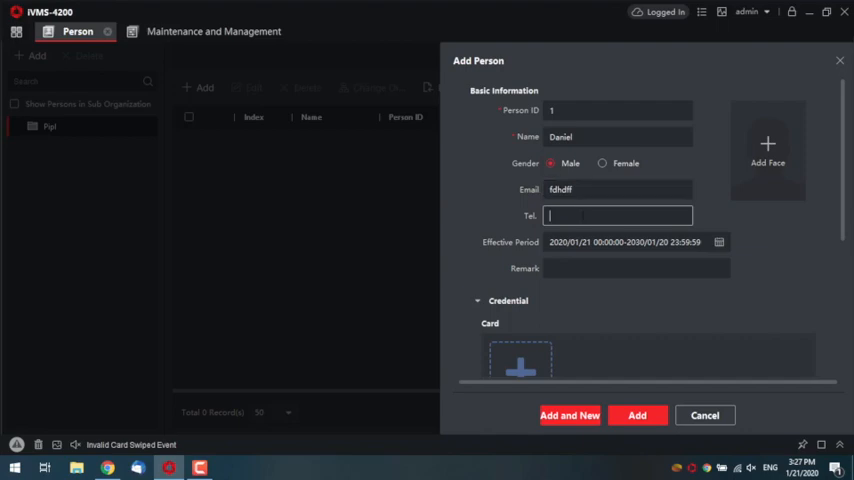
scroll(down, 3)
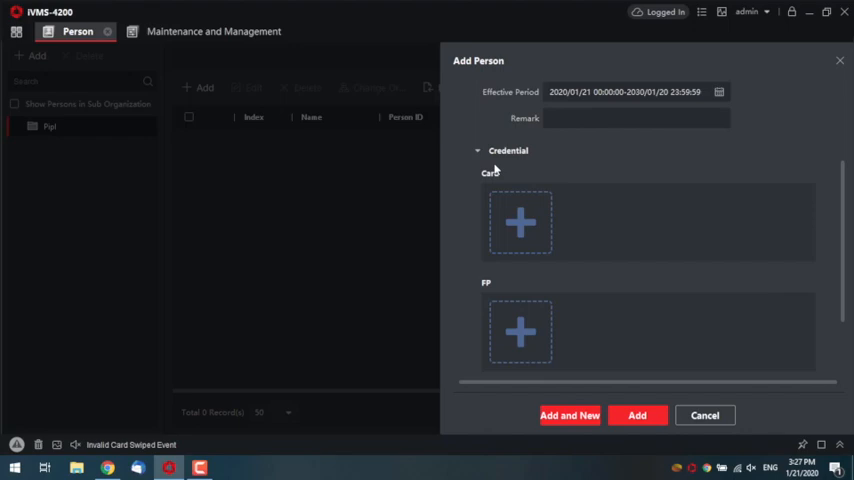
- Set card reading to Remote mode using the door station as the reader
click(520, 222)
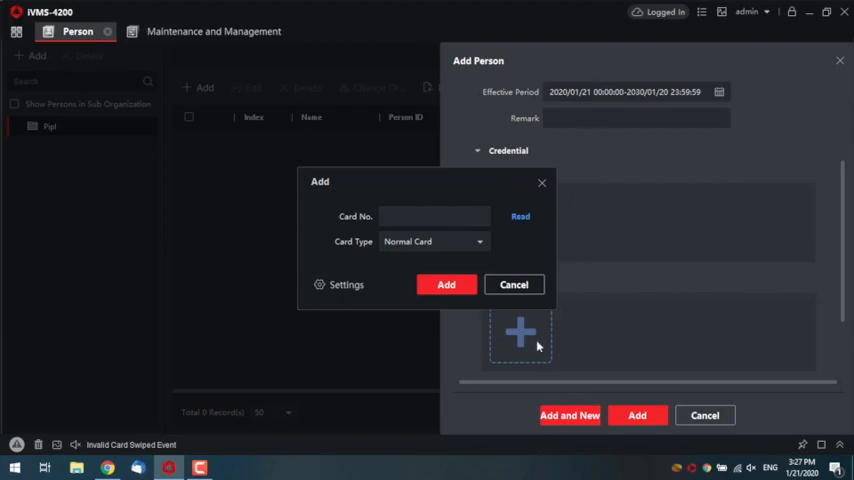
click(340, 284)
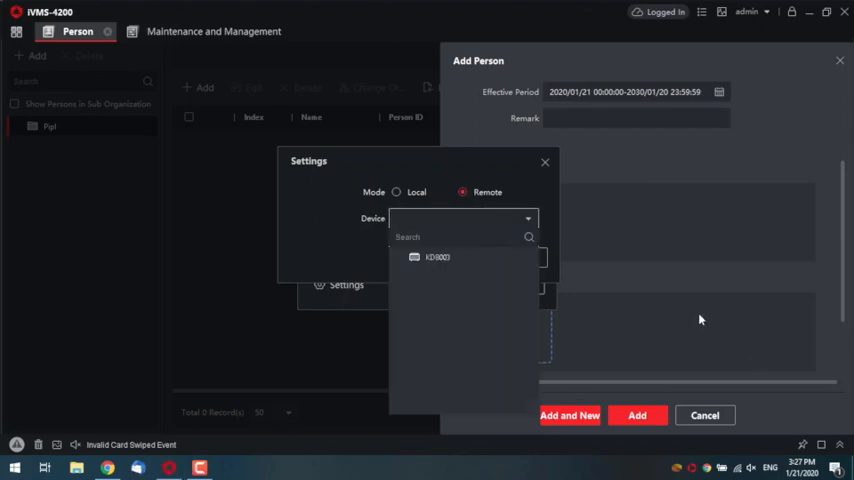
click(436, 256)
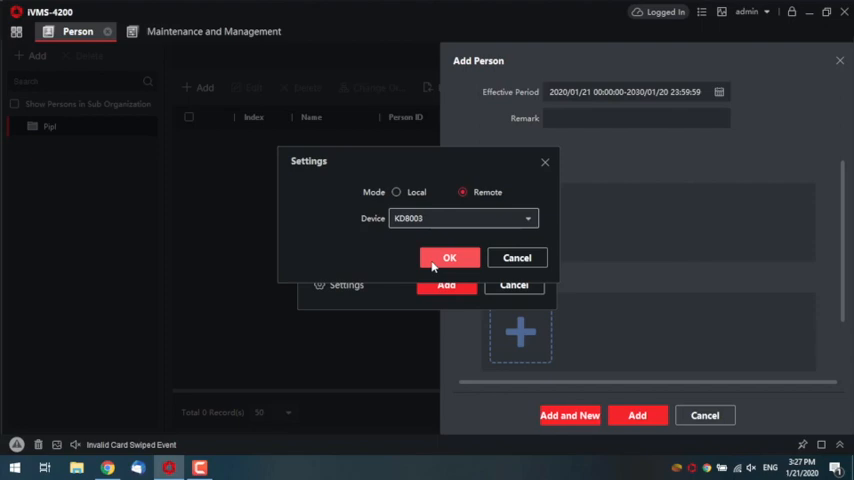
click(448, 256)
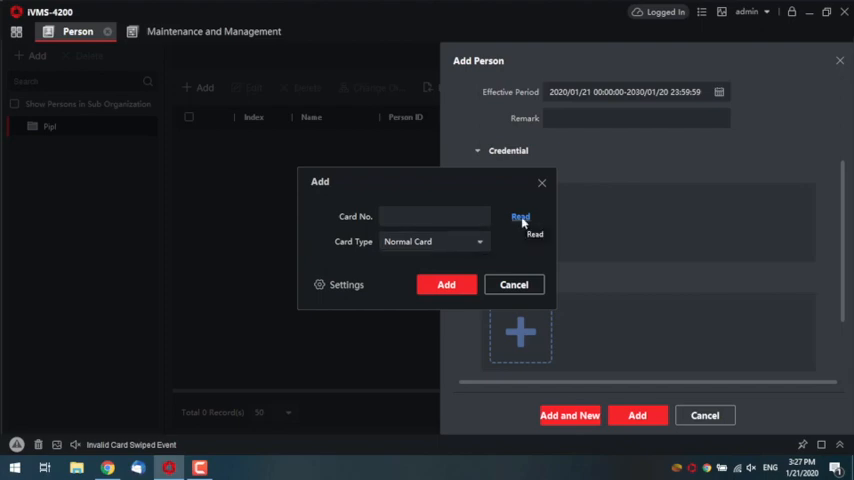
click(520, 216)
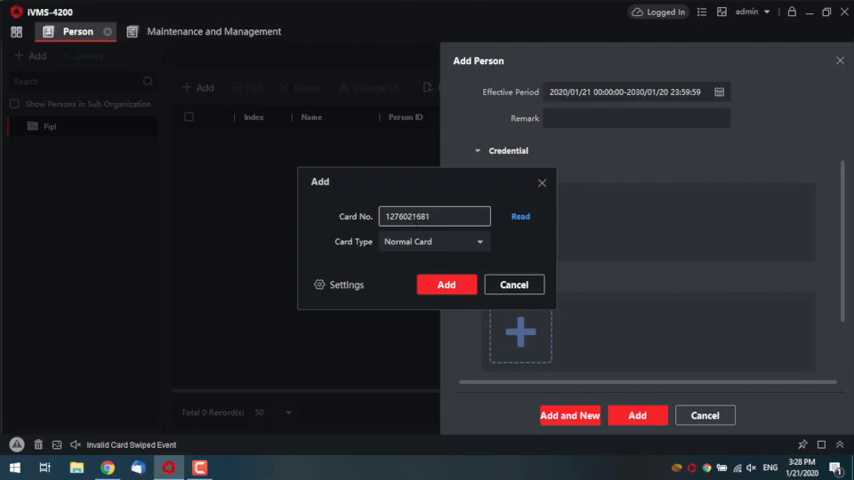
triple_click(432, 216)
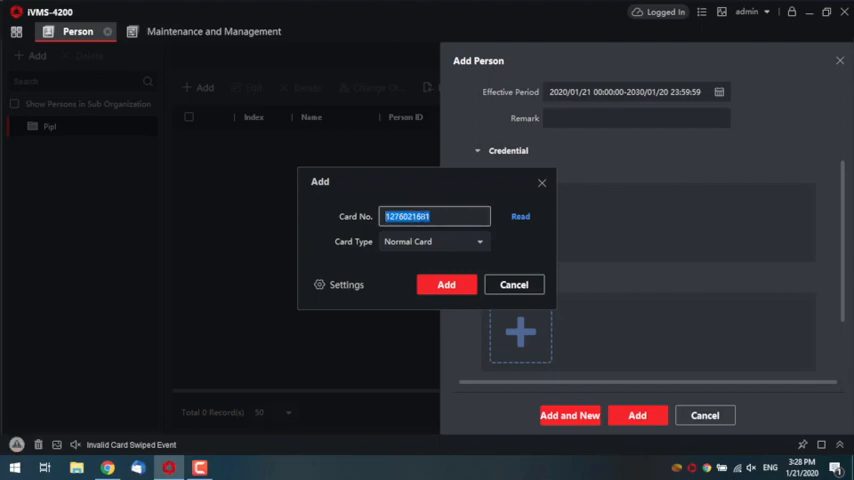
mouse_move(440, 302)
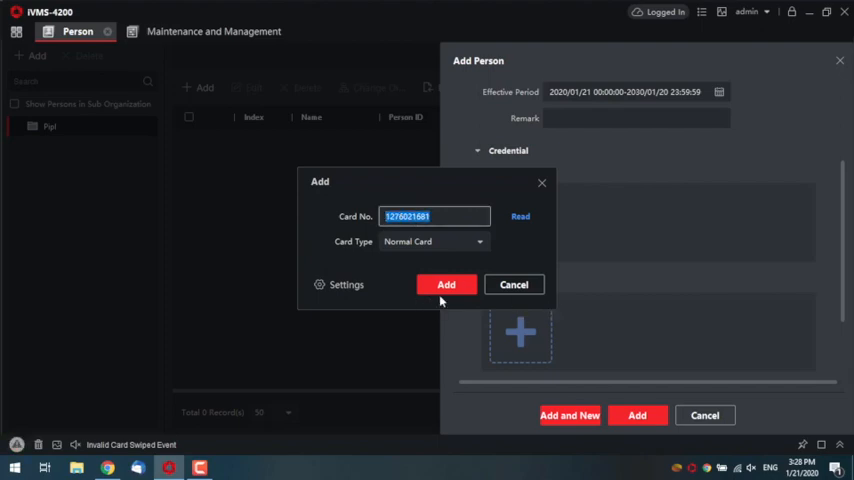
click(446, 284)
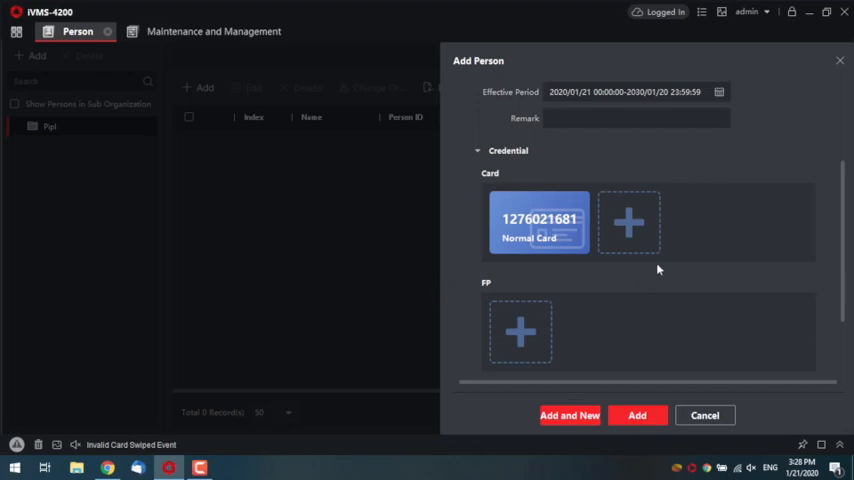
- Bind Daniel as resident of the indoor station's room 1 and save the person
scroll(down, 3)
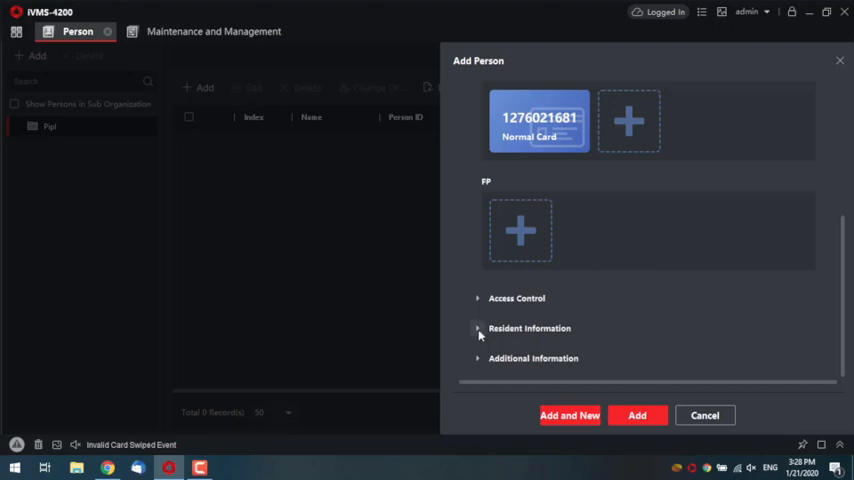
click(478, 328)
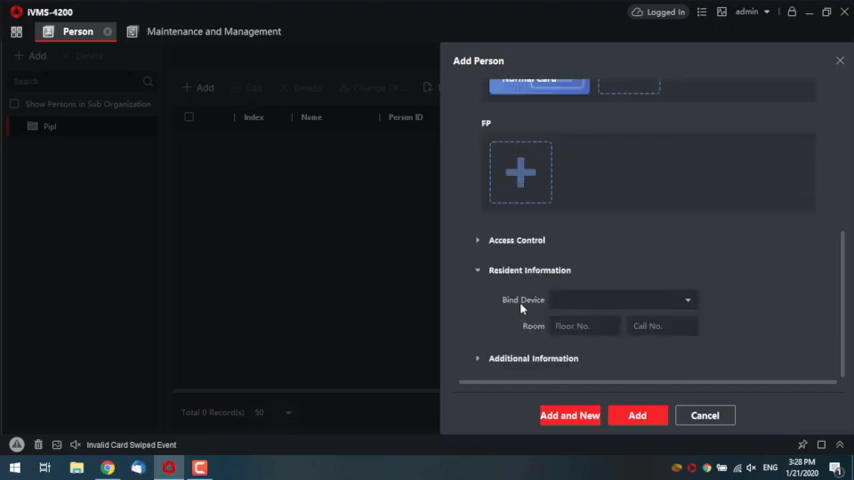
mouse_move(544, 320)
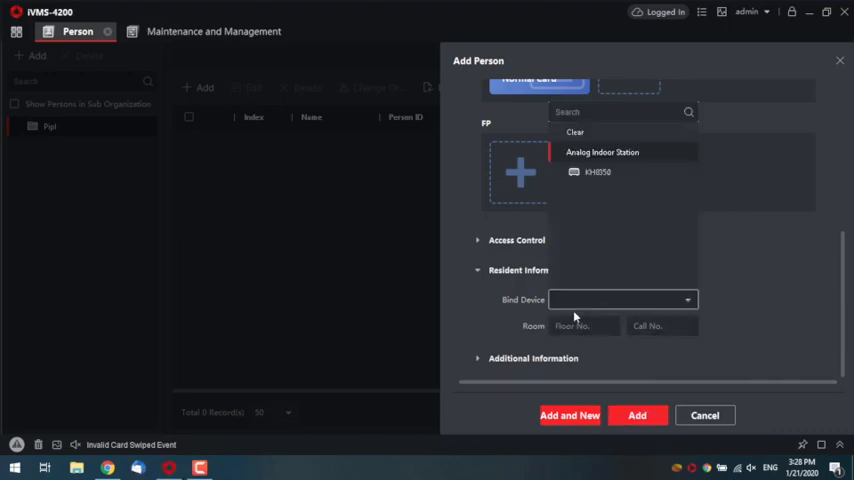
click(596, 172)
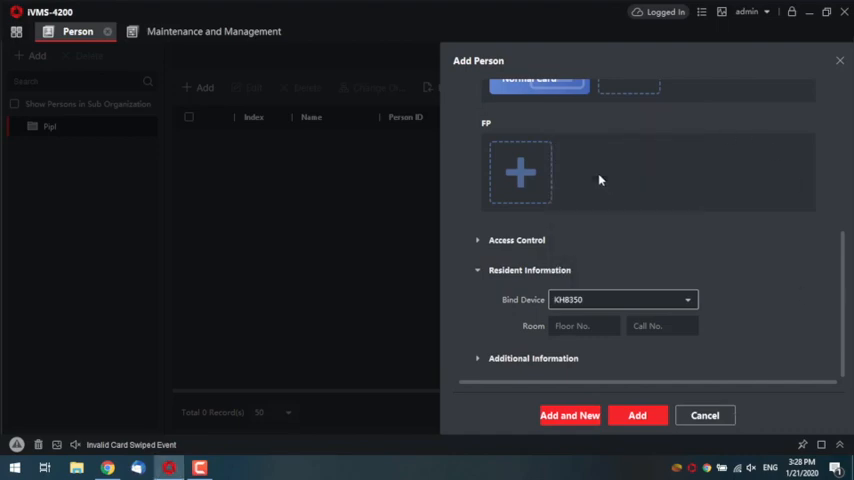
click(584, 324)
text(1)
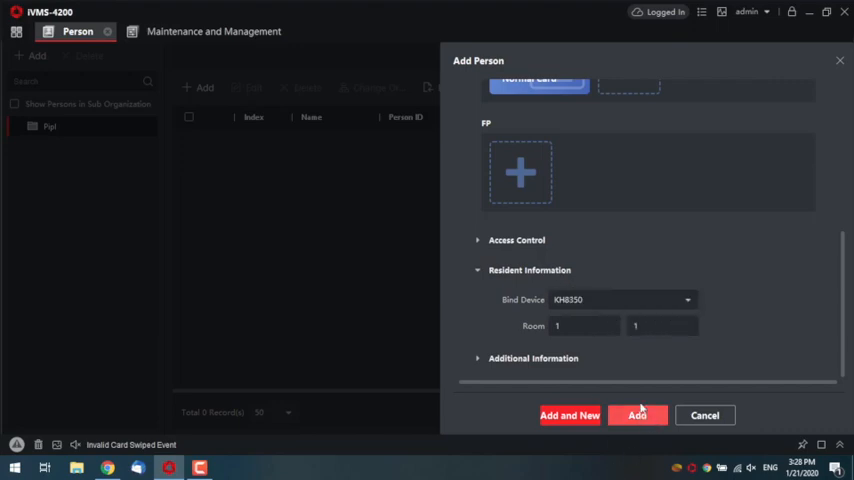
click(636, 416)
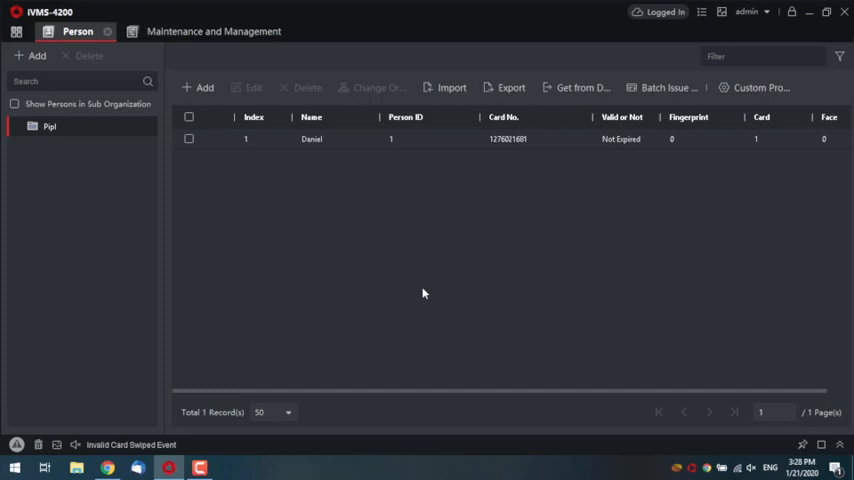
- Return to the module overview and enter the Access Control module
click(188, 140)
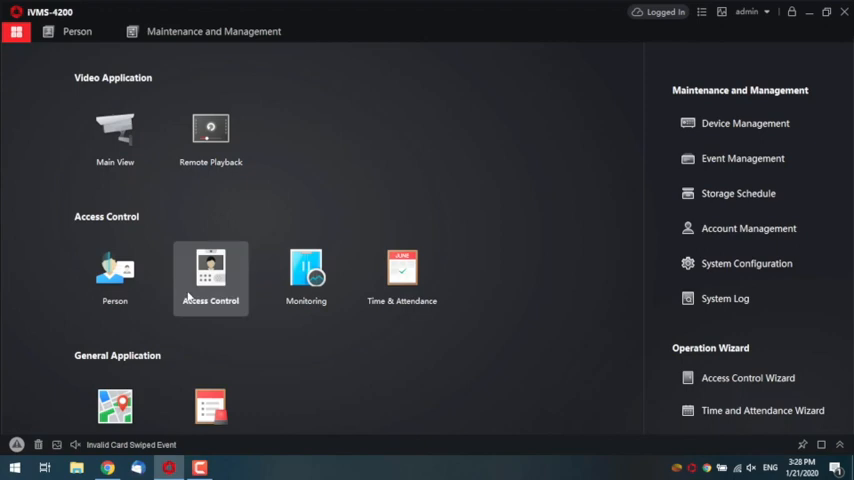
click(210, 268)
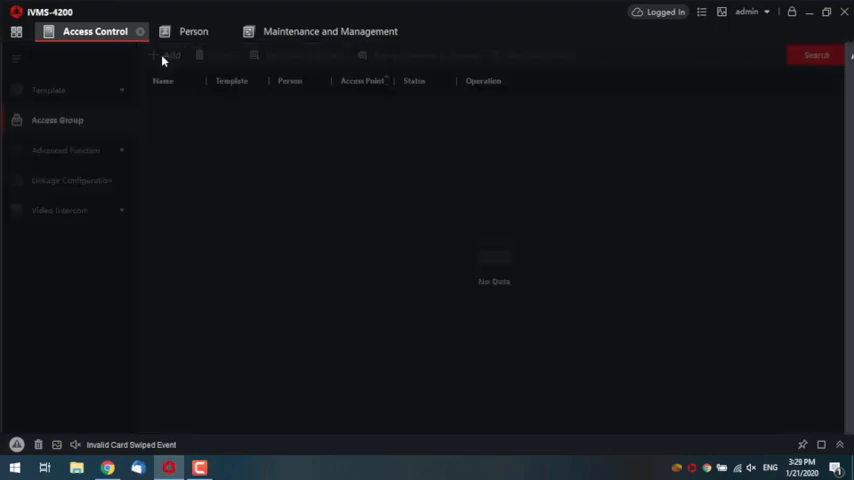
- Create access group 'Door1 Access' linking Daniel to the door station's door and save it
click(168, 56)
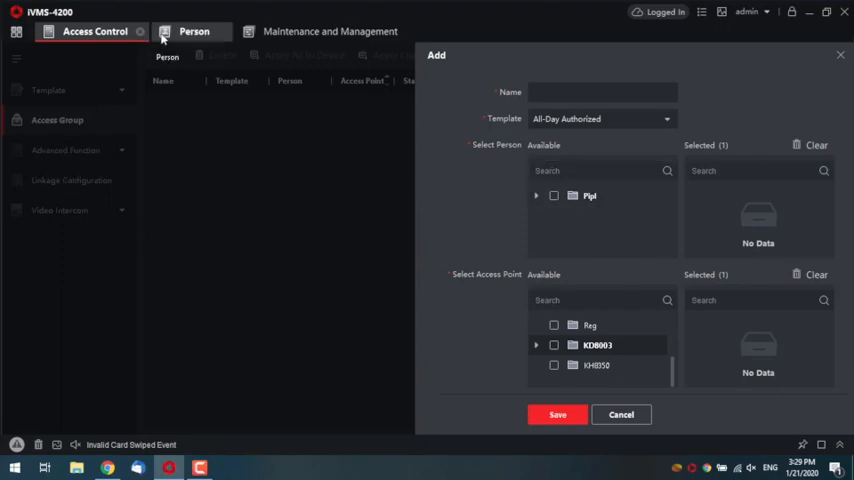
click(552, 196)
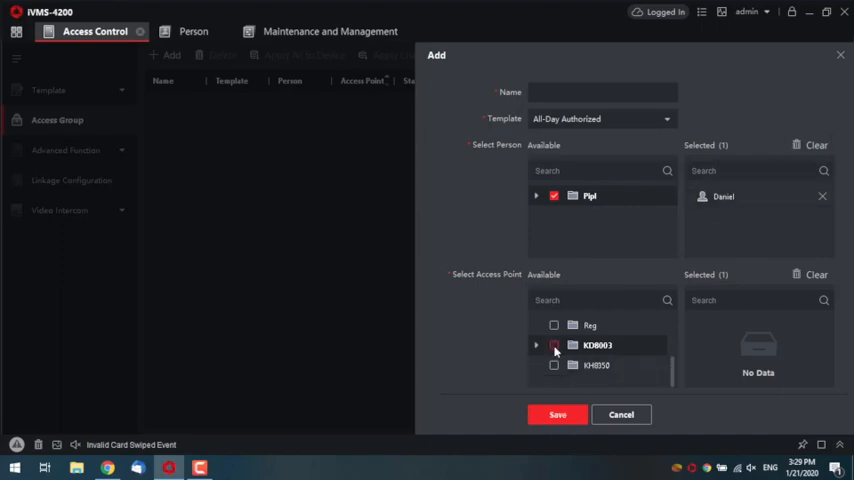
click(554, 344)
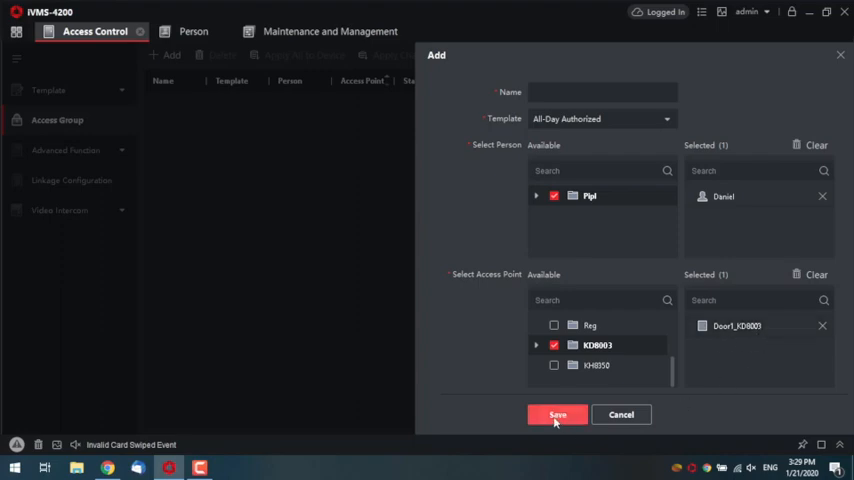
click(602, 92)
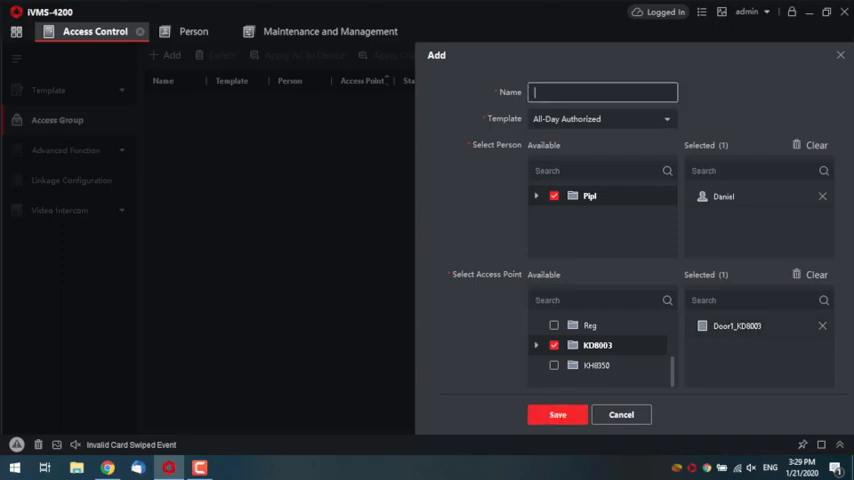
text(Door1 Access)
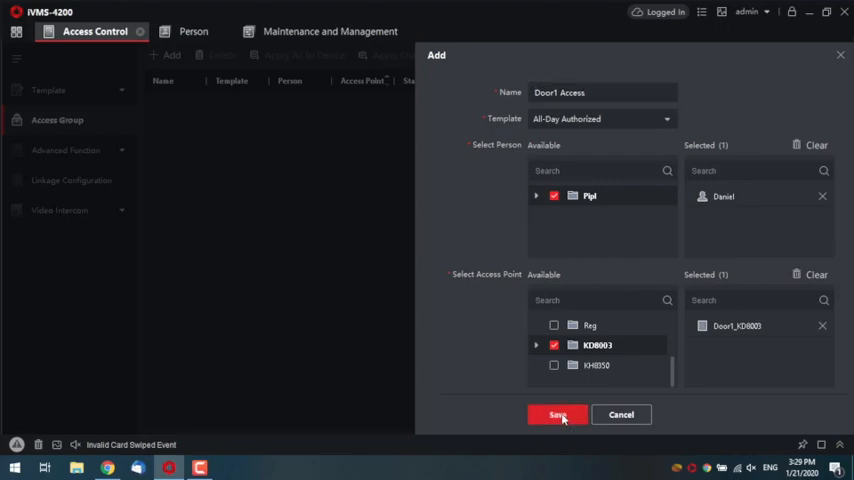
click(556, 416)
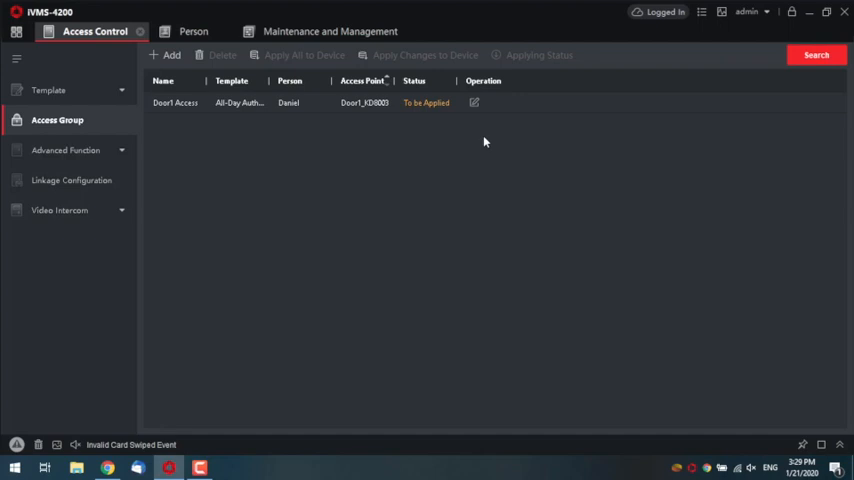
mouse_move(716, 280)
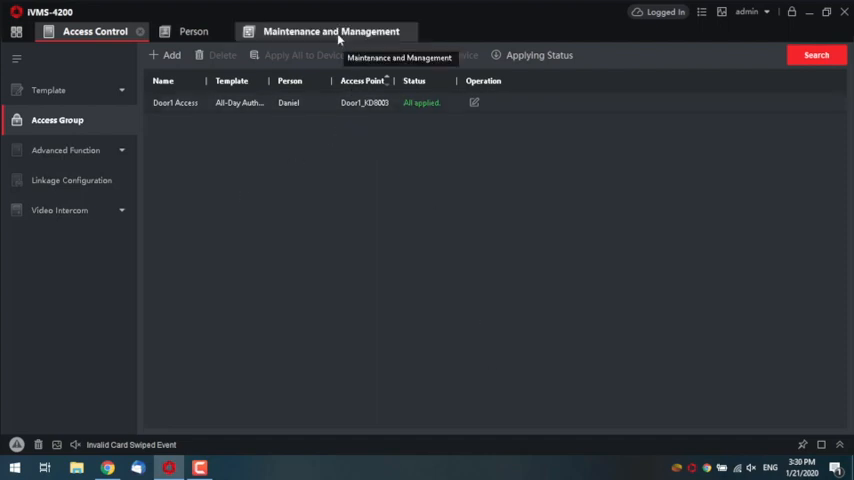
- With Door1 Access applied to the device, switch to Maintenance and Management
click(332, 32)
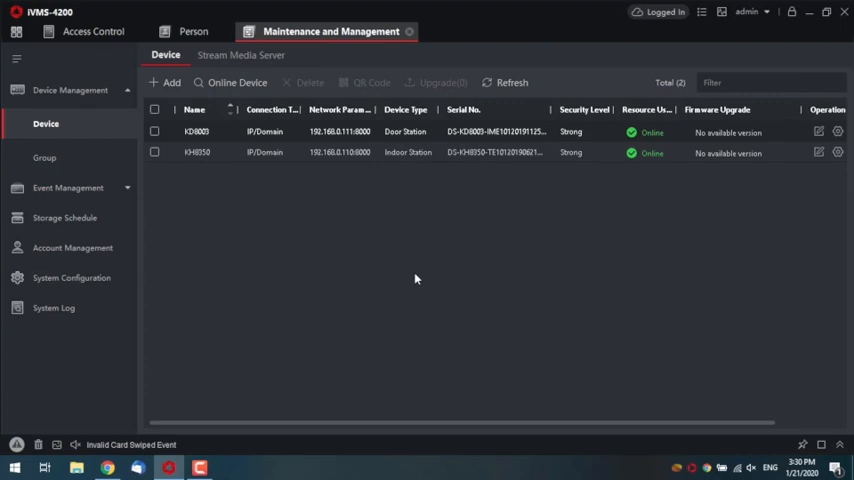
- In the indoor station's remote configuration, save a new Unlocking Password under Intercom > Permission Password
click(156, 152)
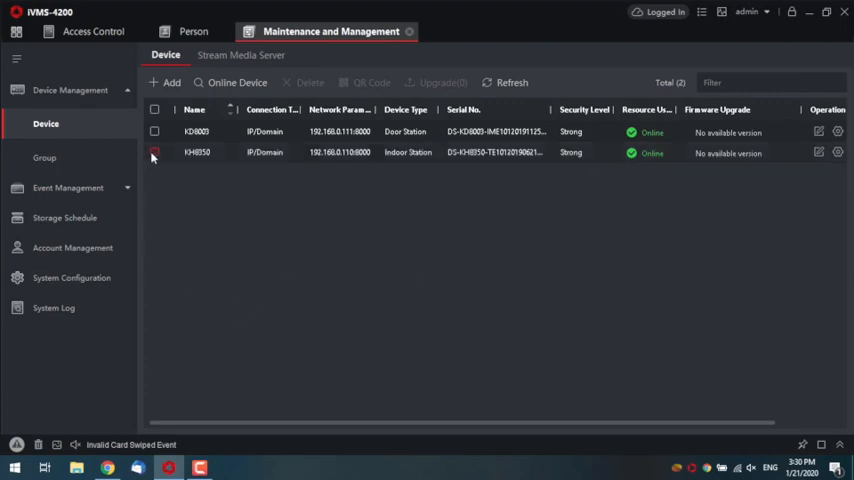
click(156, 152)
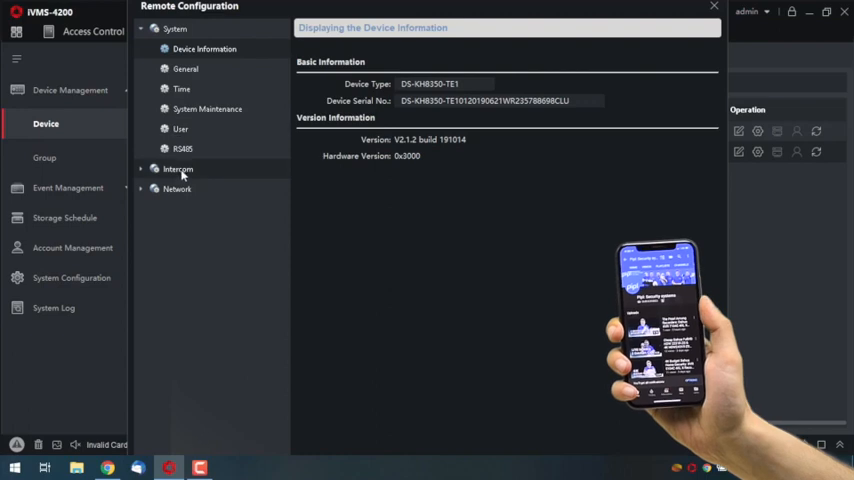
click(176, 168)
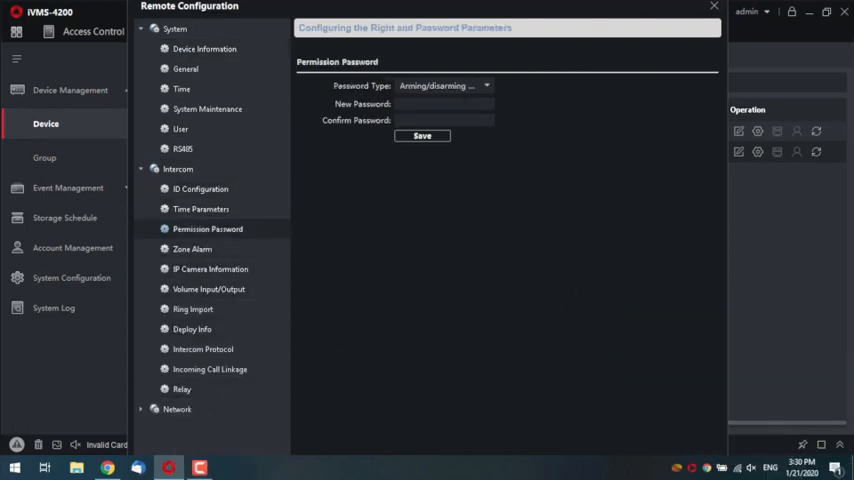
click(440, 84)
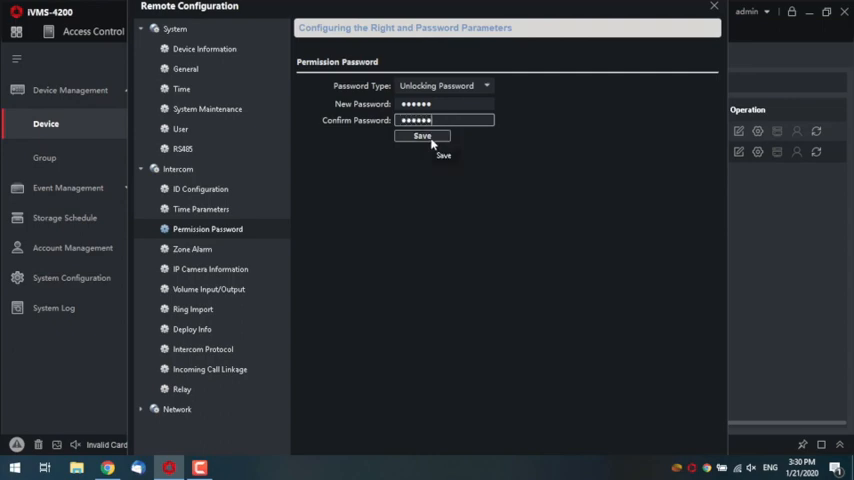
click(420, 136)
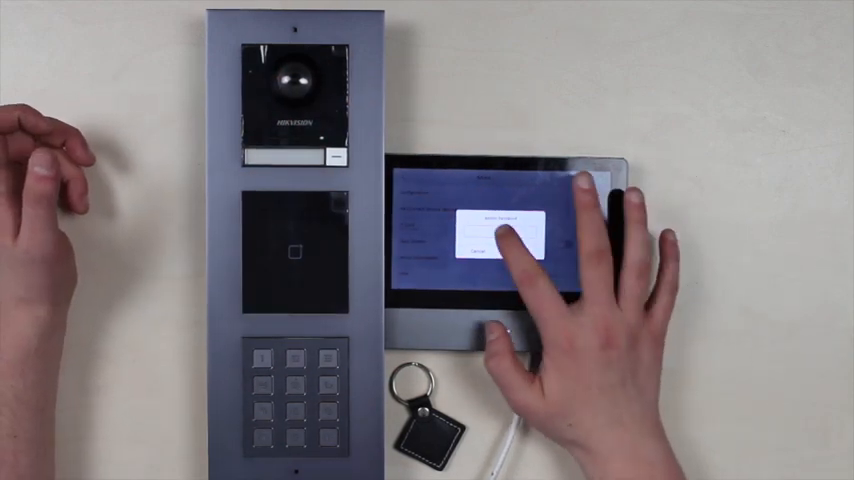
- Restore the monitor to defaults, confirm the reset, and activate it with the new admin password
click(504, 218)
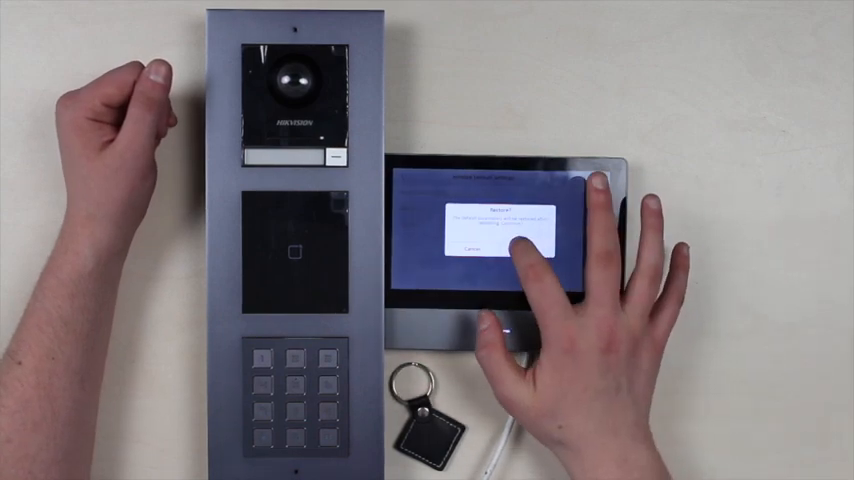
click(512, 246)
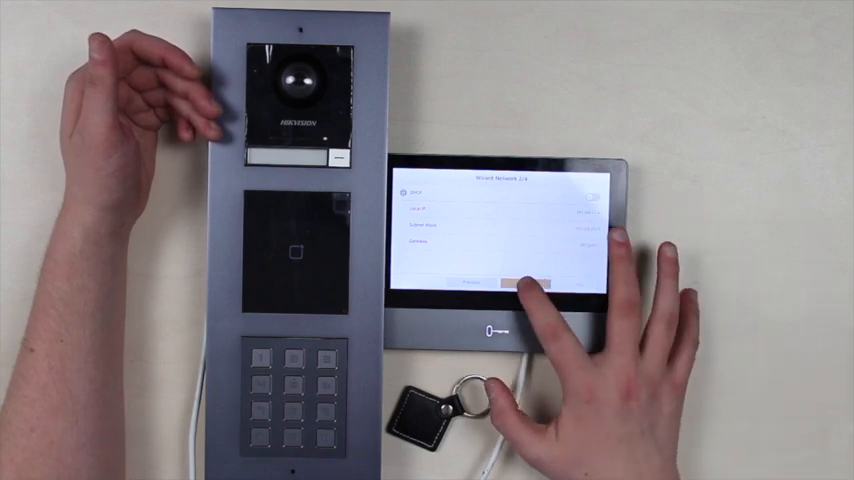
click(510, 284)
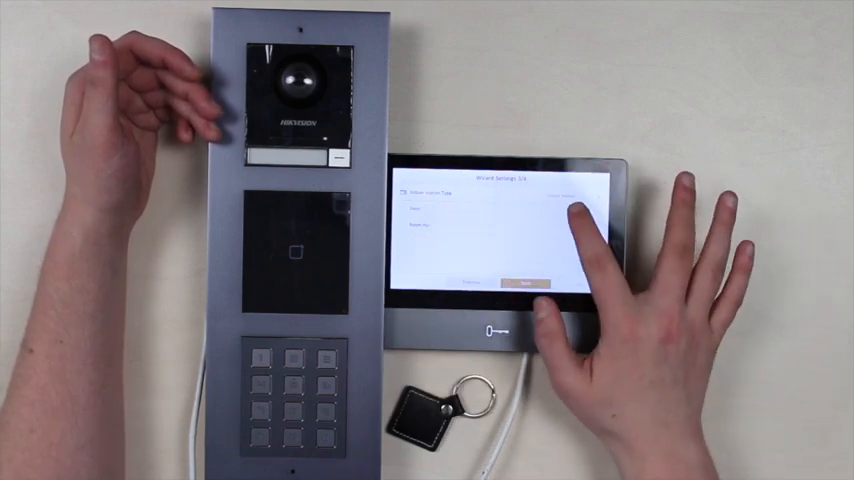